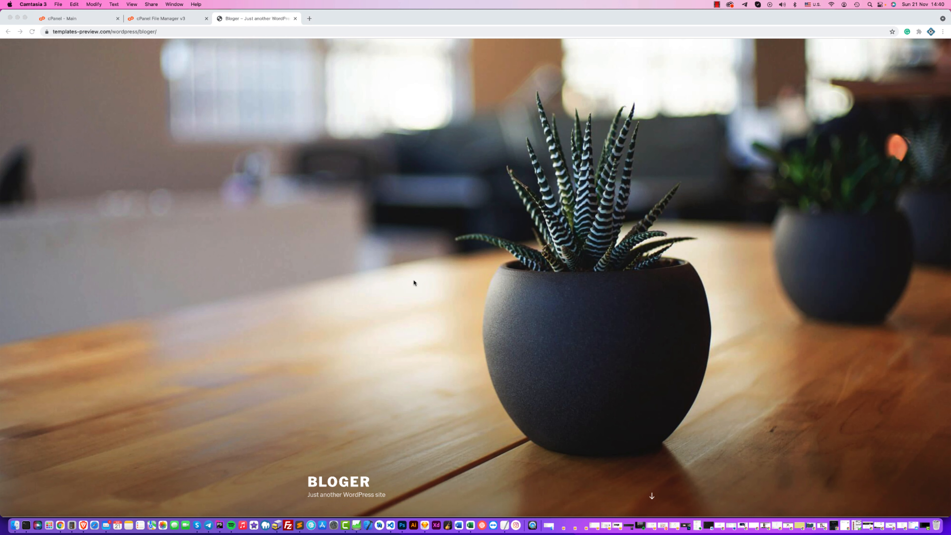
mouse_move(232, 33)
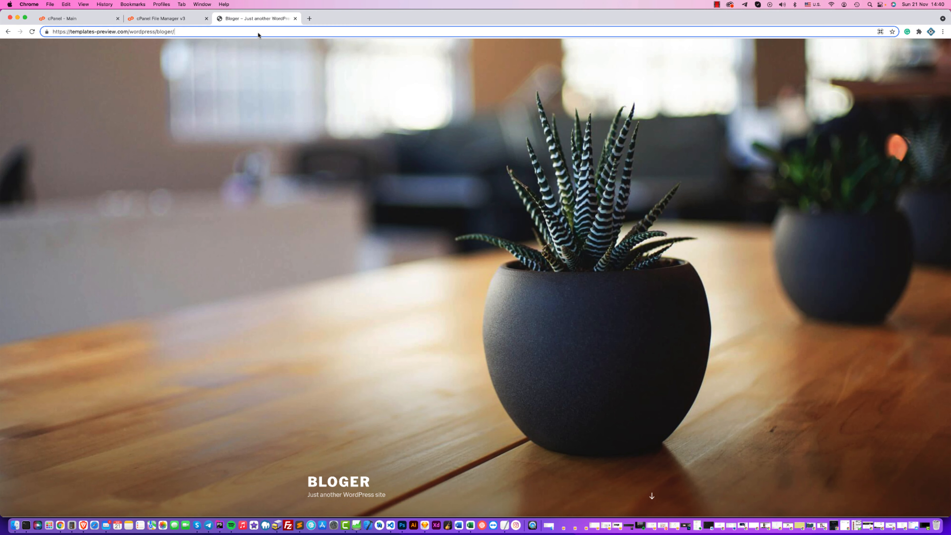
- Edit the address bar to append wp-admin to the Bloger site URL
type("log")
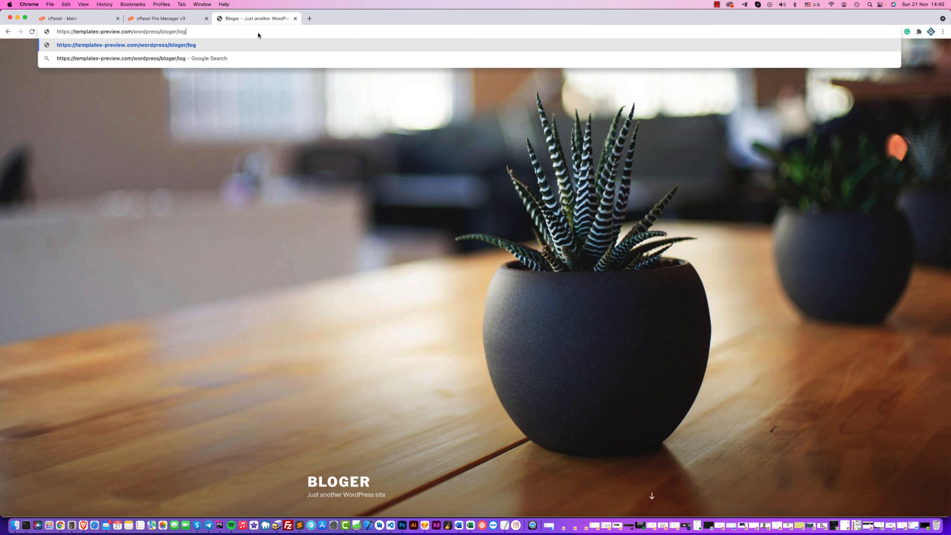
key("Backspace")
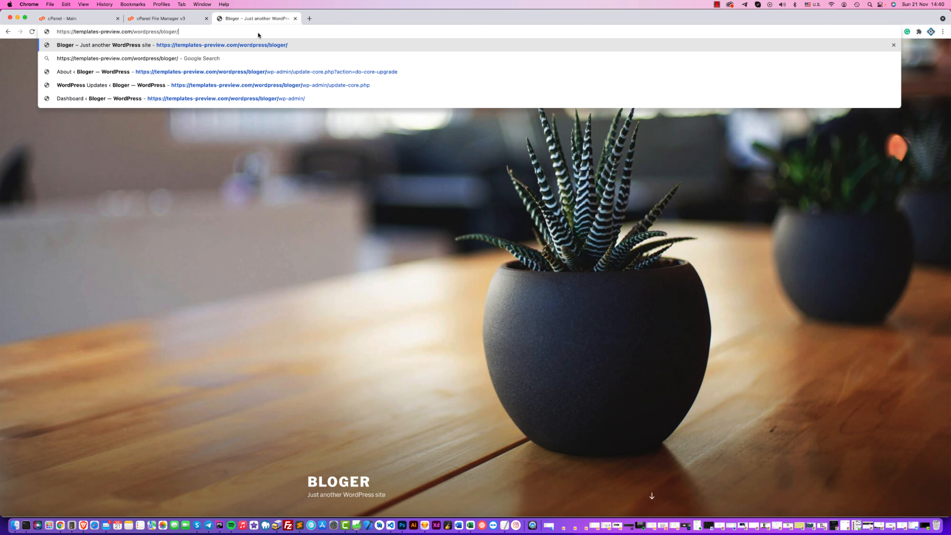
type("wp-admin%2F&reauth=1")
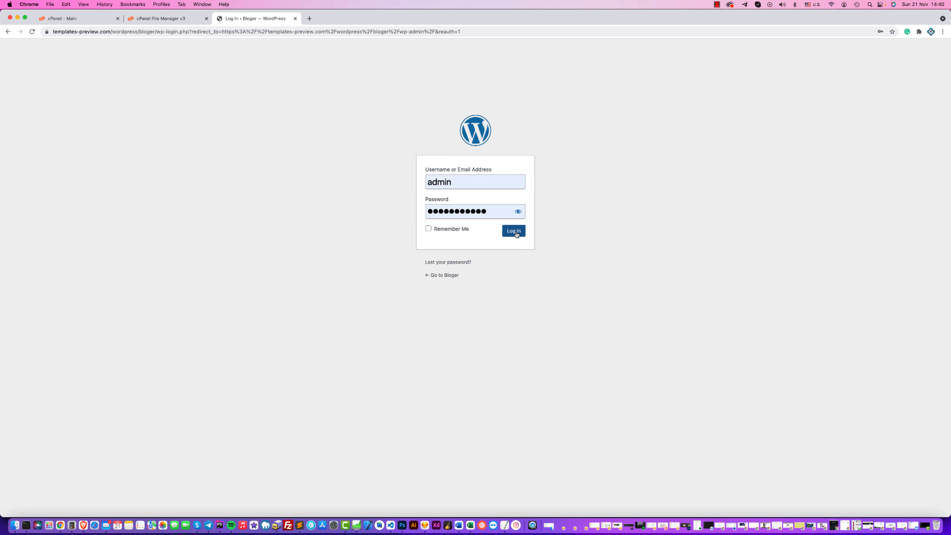
- Log in as admin and confirm the administration email to reach the Dashboard
left_click(513, 231)
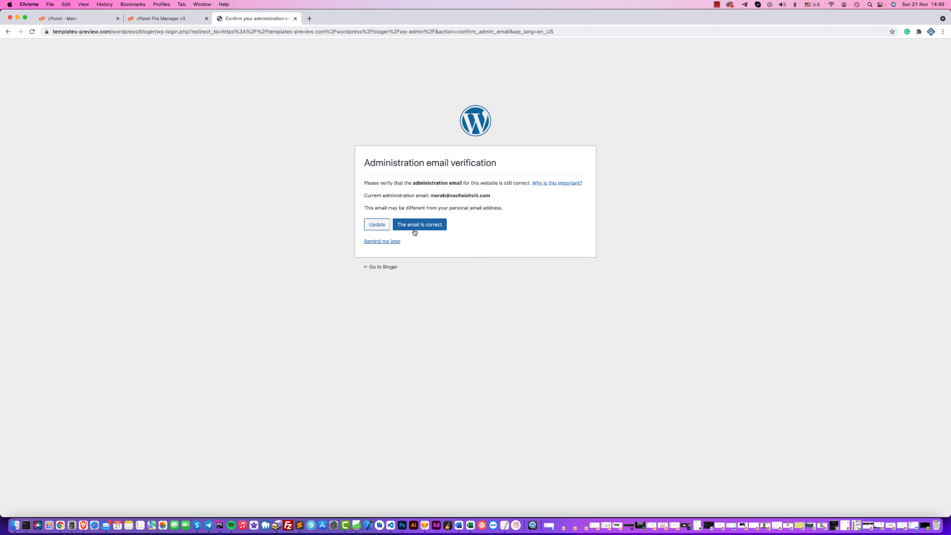
left_click(376, 224)
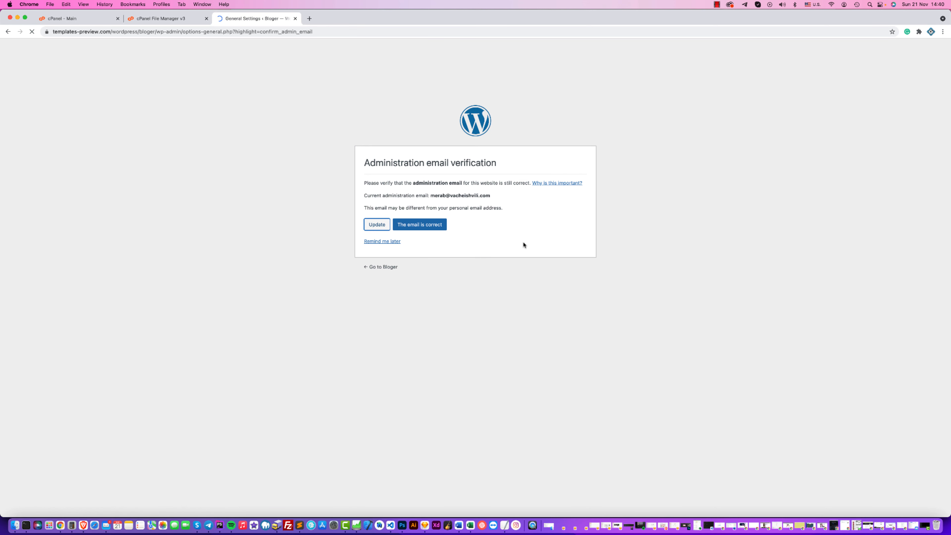
left_click(419, 225)
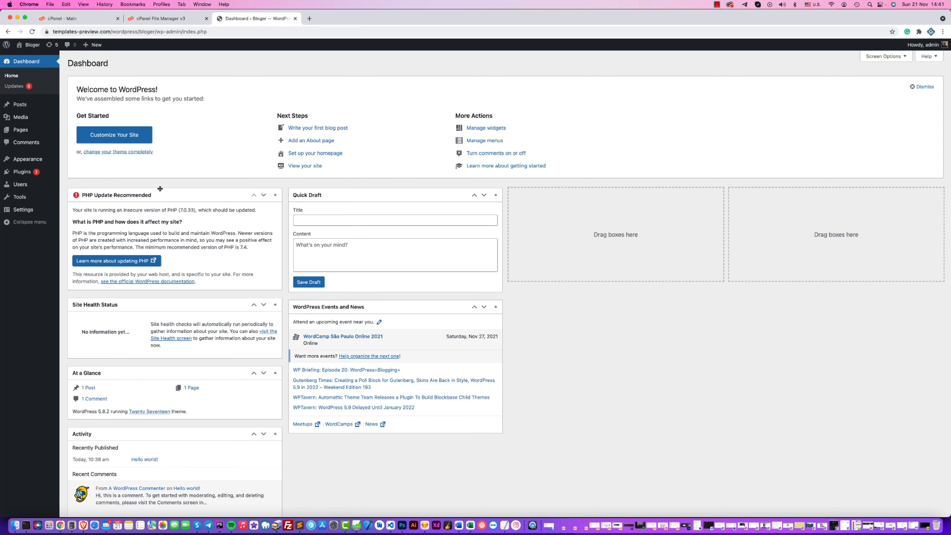
mouse_move(187, 216)
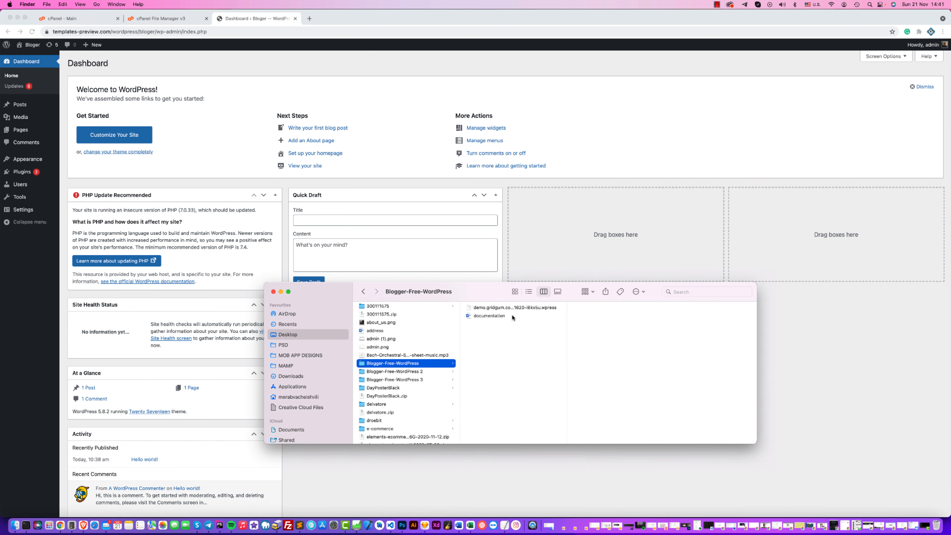
- Select the demo .wpress backup in Finder to see its 91.6 MB file details
left_click(512, 307)
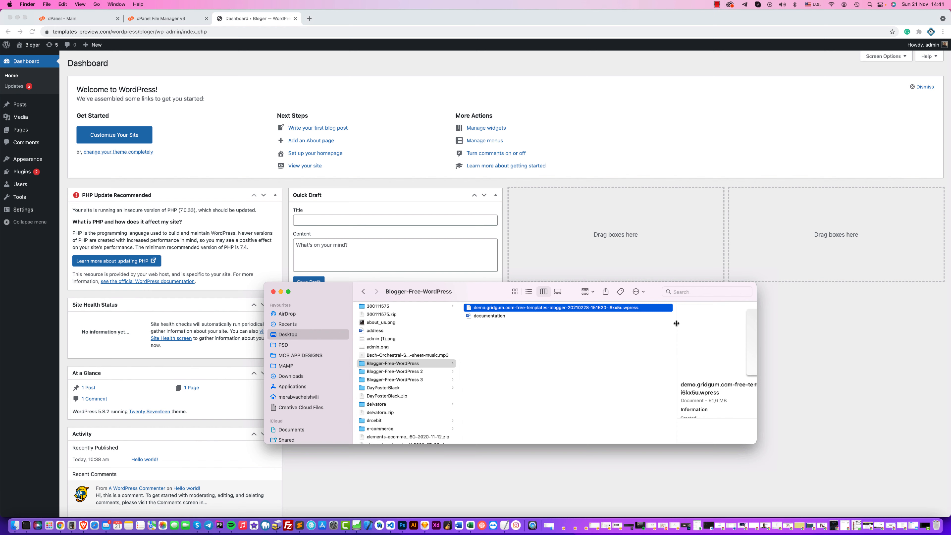
mouse_move(219, 157)
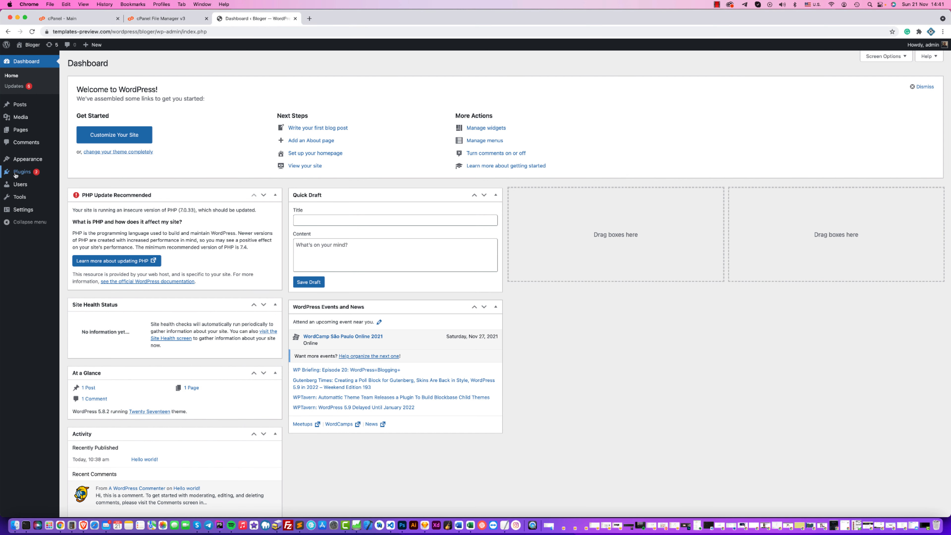
- Install and activate the Classic Editor plugin from Plugins > Add New
left_click(22, 172)
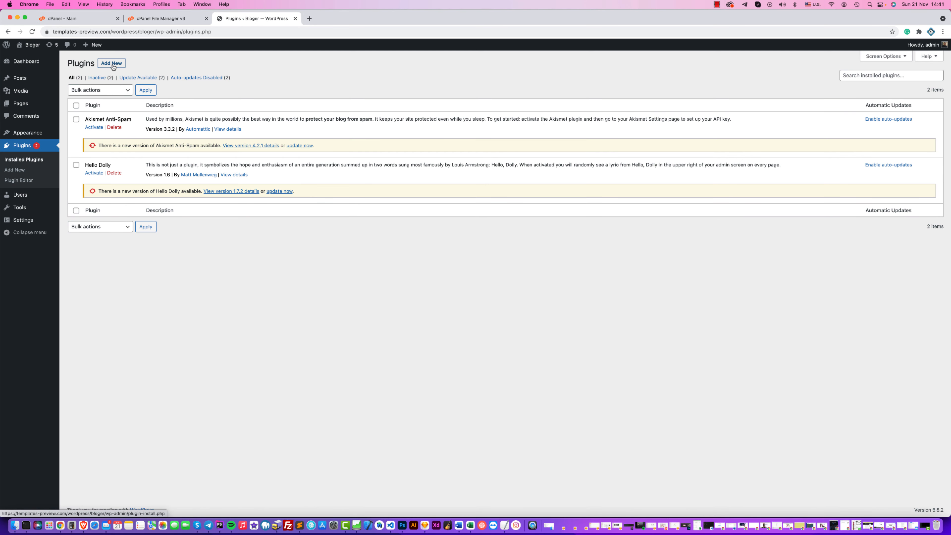
left_click(111, 63)
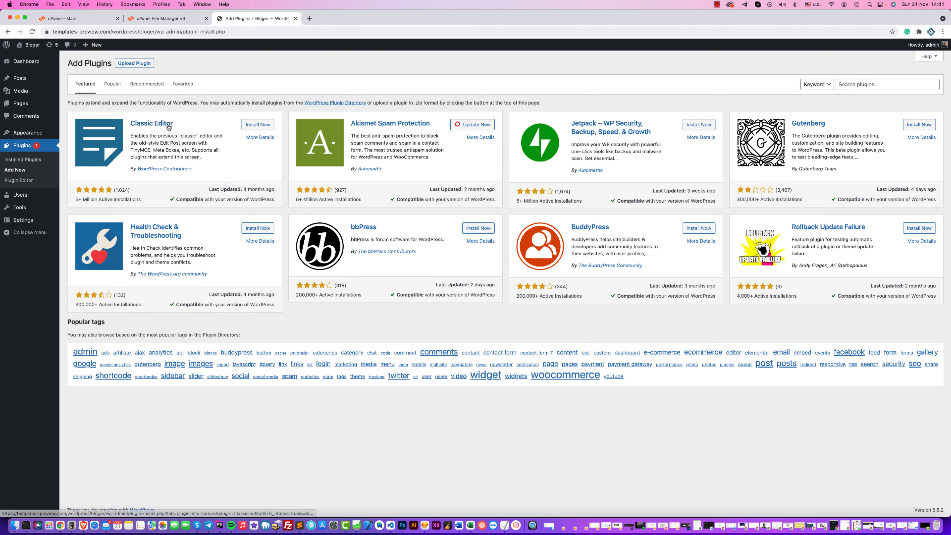
left_click(257, 124)
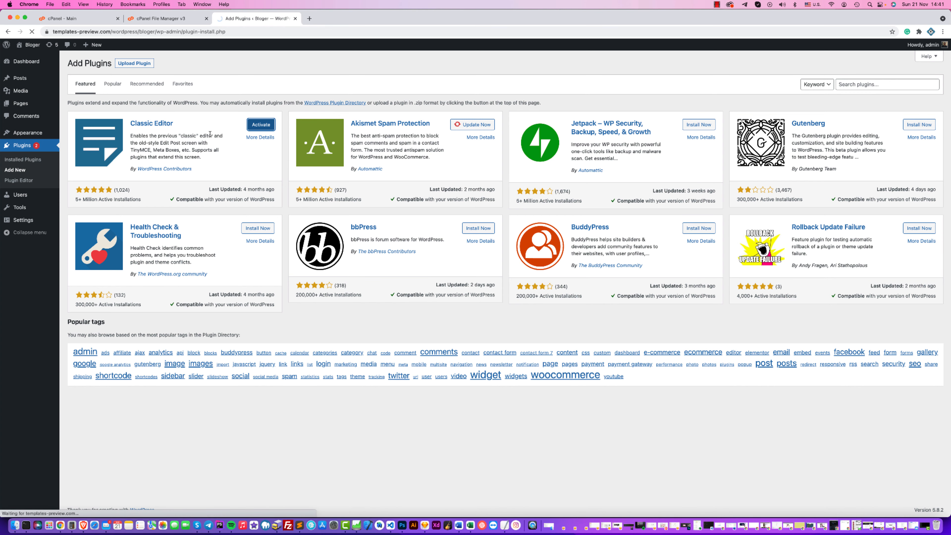
left_click(260, 124)
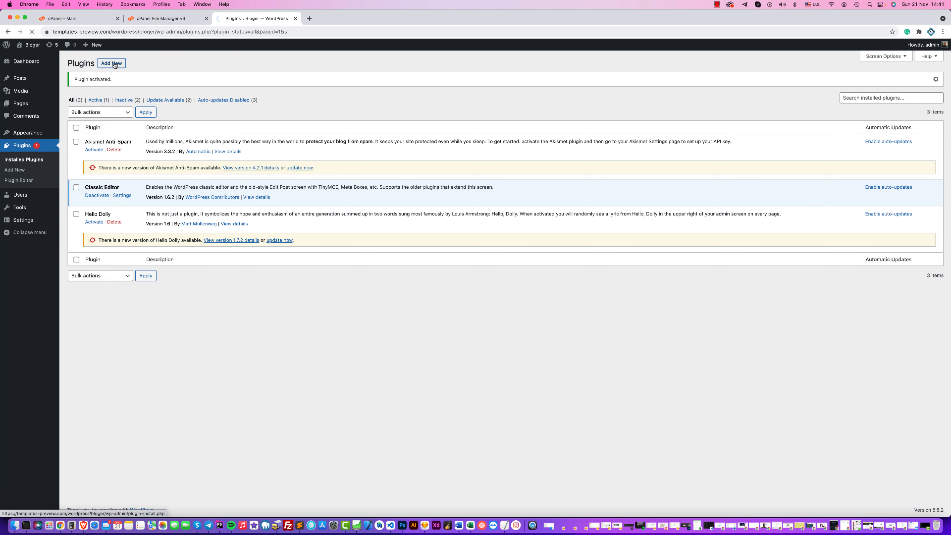
left_click(111, 63)
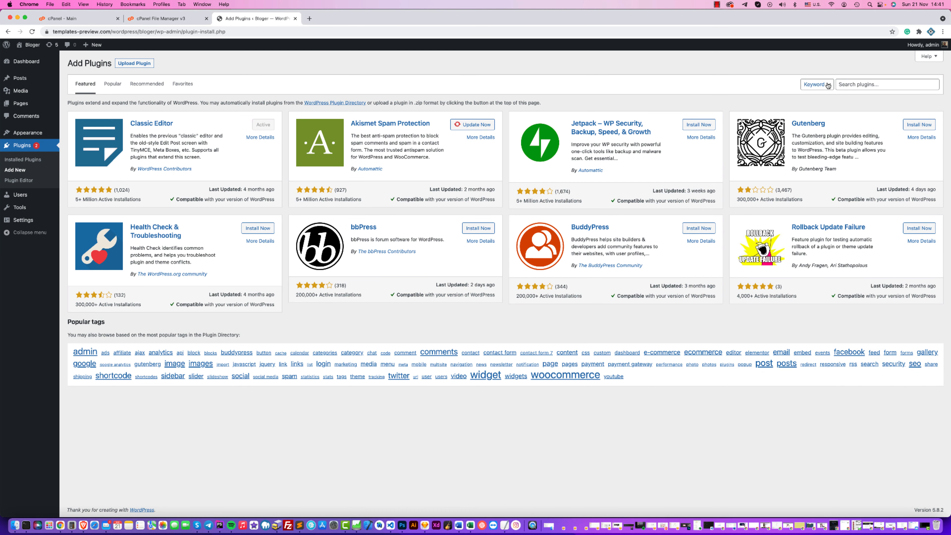
- Search for 'all in one migration', then install and activate All-in-One WP Migration
left_click(885, 84)
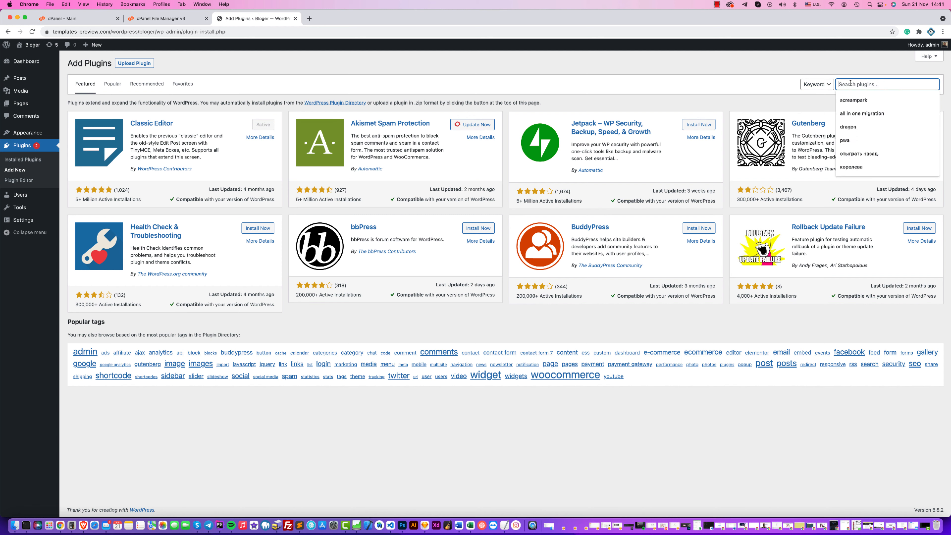
type("all in one migration")
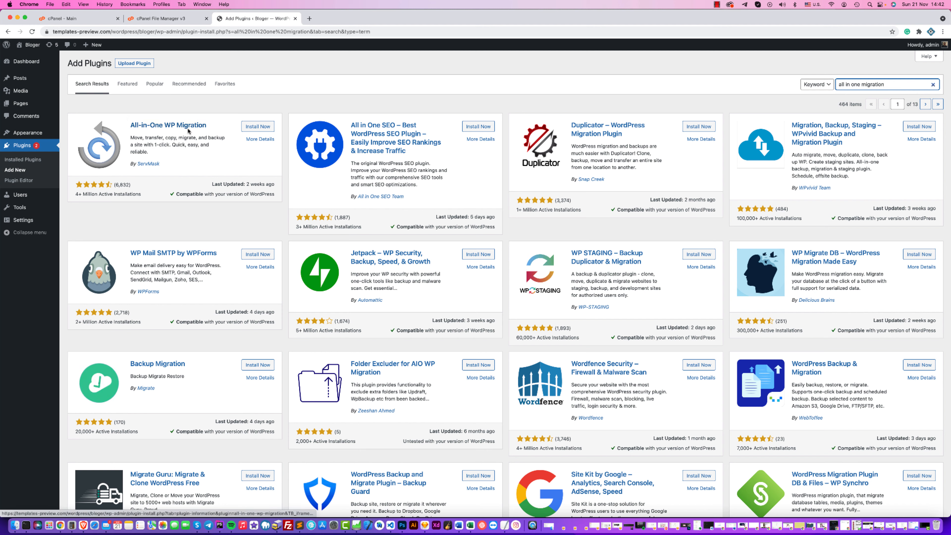
left_click(258, 126)
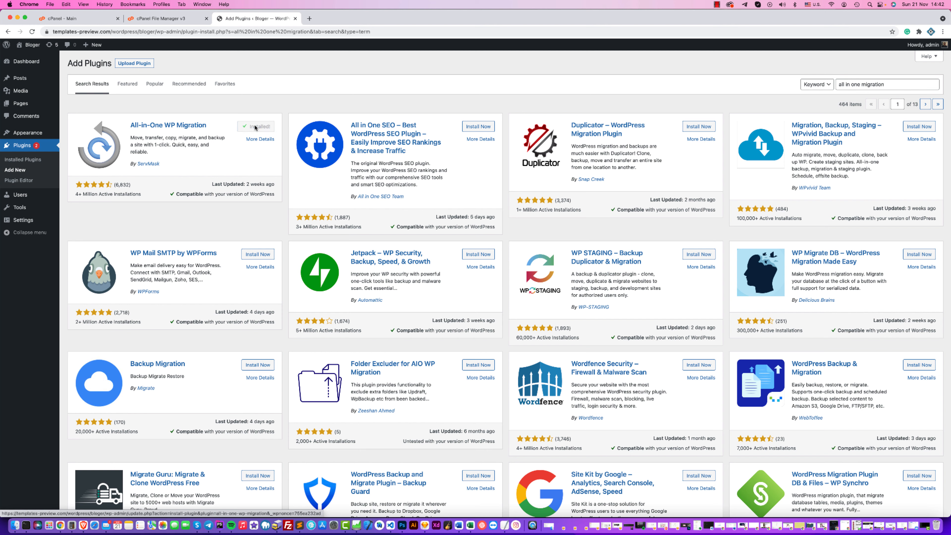
left_click(256, 126)
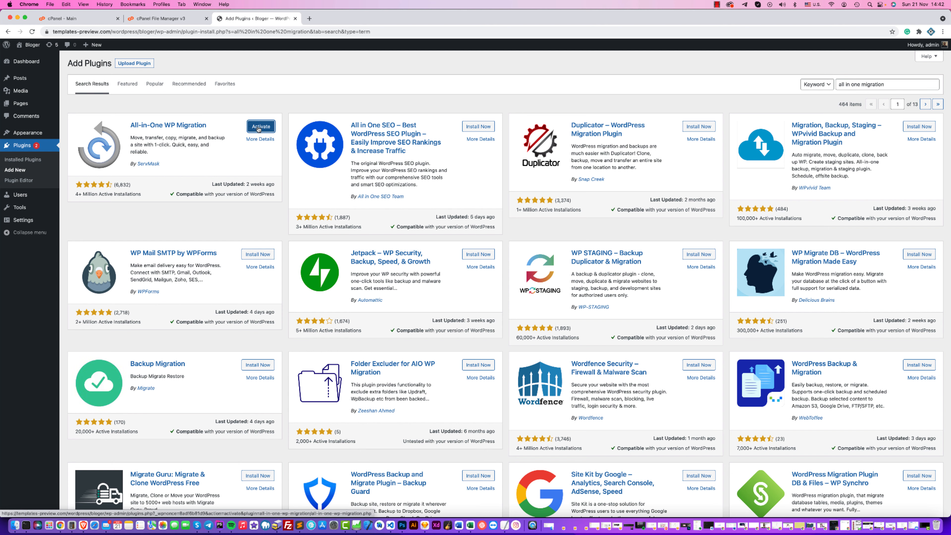
left_click(259, 126)
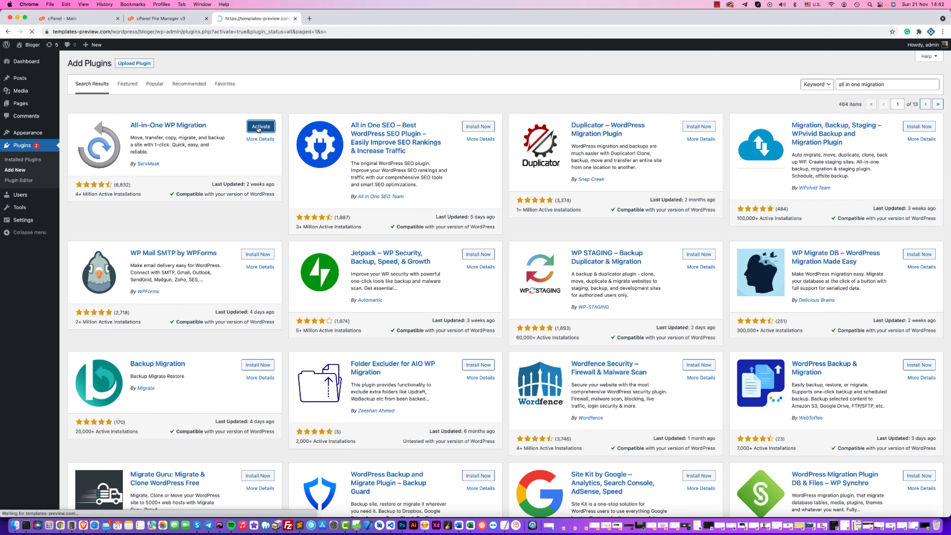
left_click(261, 126)
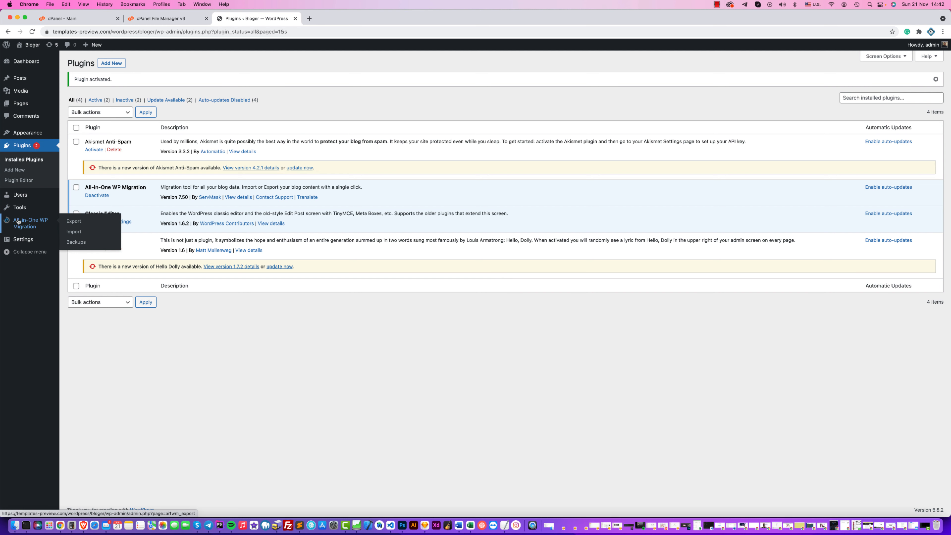
mouse_move(73, 232)
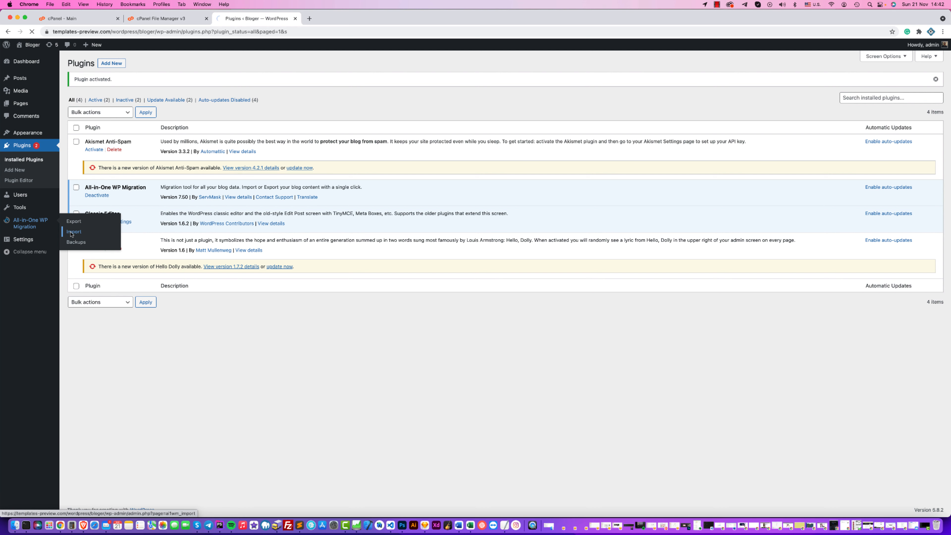
- Go to the plugin's Import Site page, note the 512 MB limit, and show the Import From sources
left_click(74, 232)
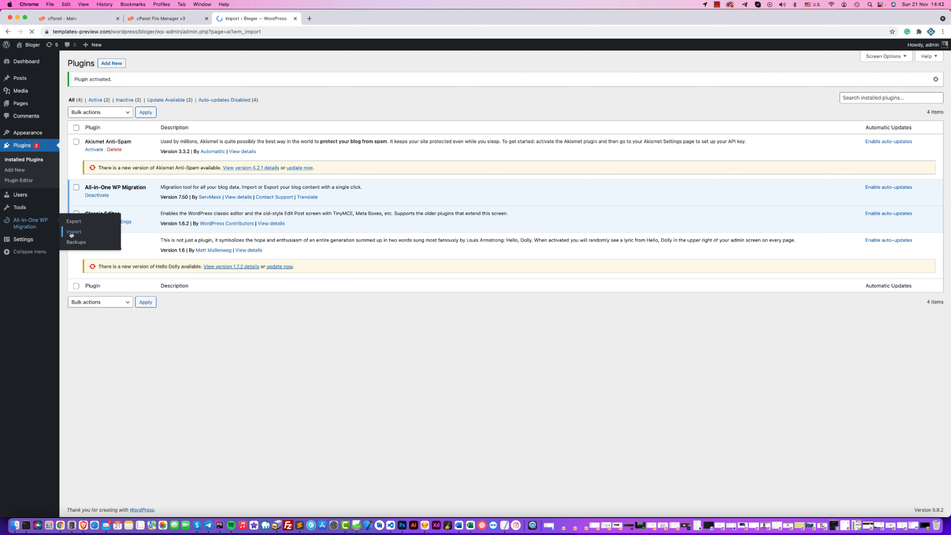
left_click(73, 232)
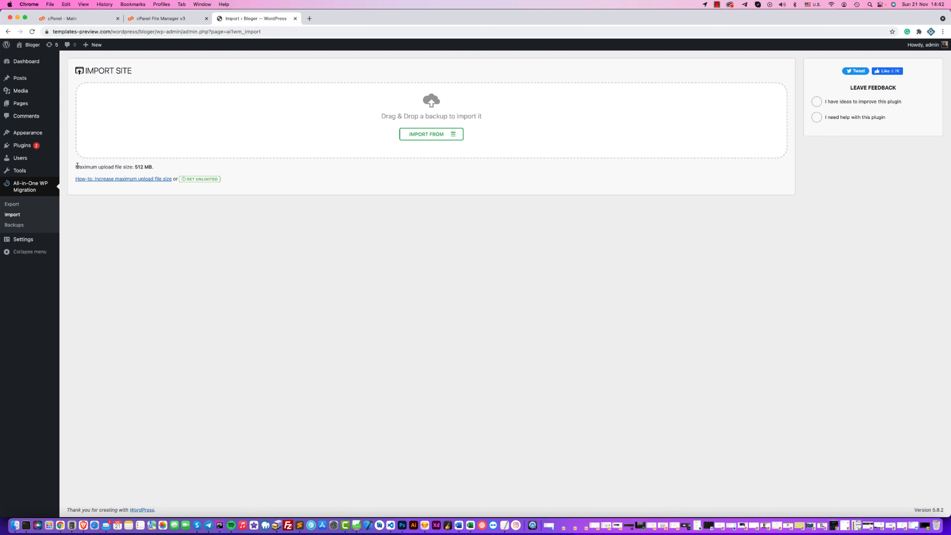
triple_click(114, 167)
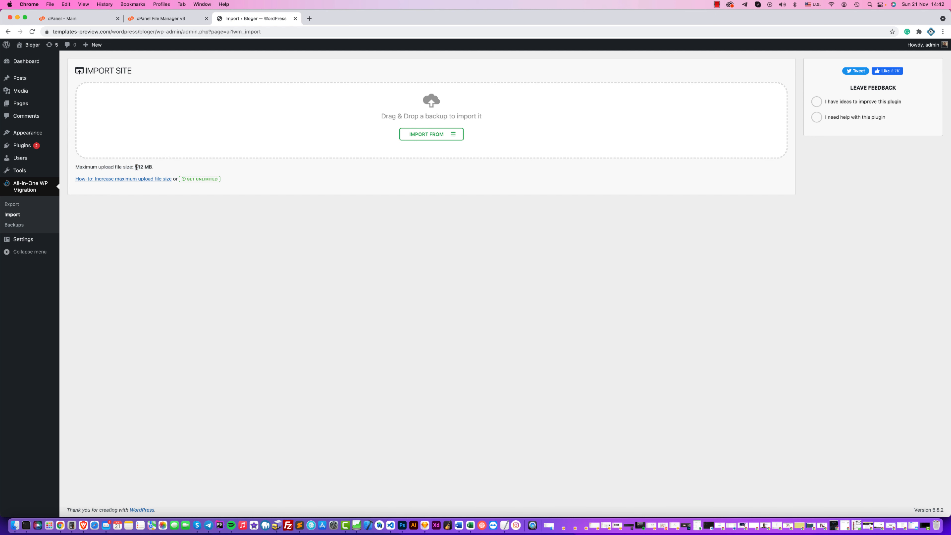
double_click(139, 167)
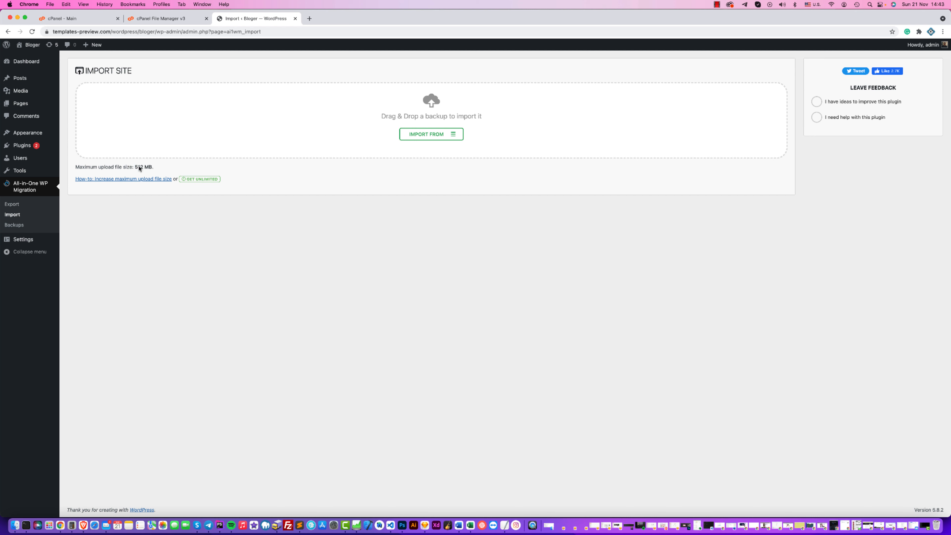
mouse_move(144, 168)
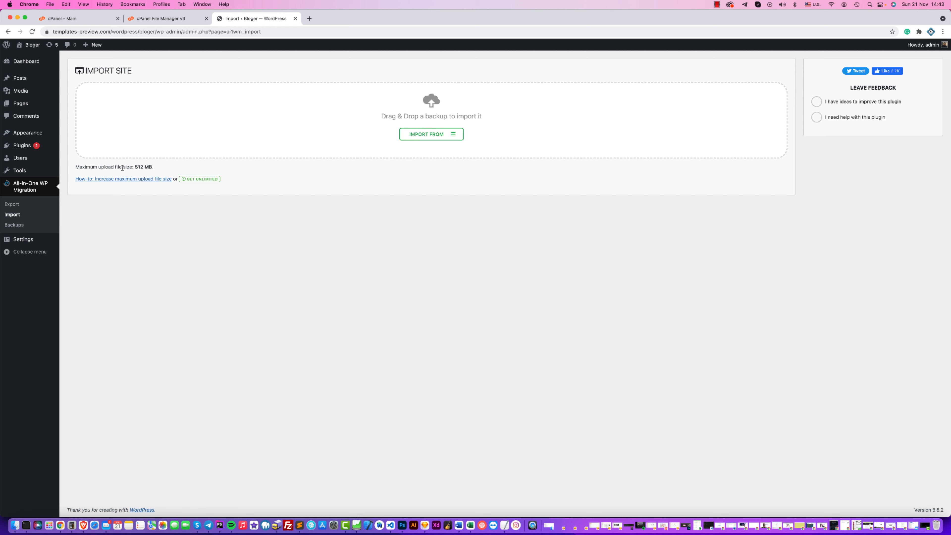
mouse_move(391, 186)
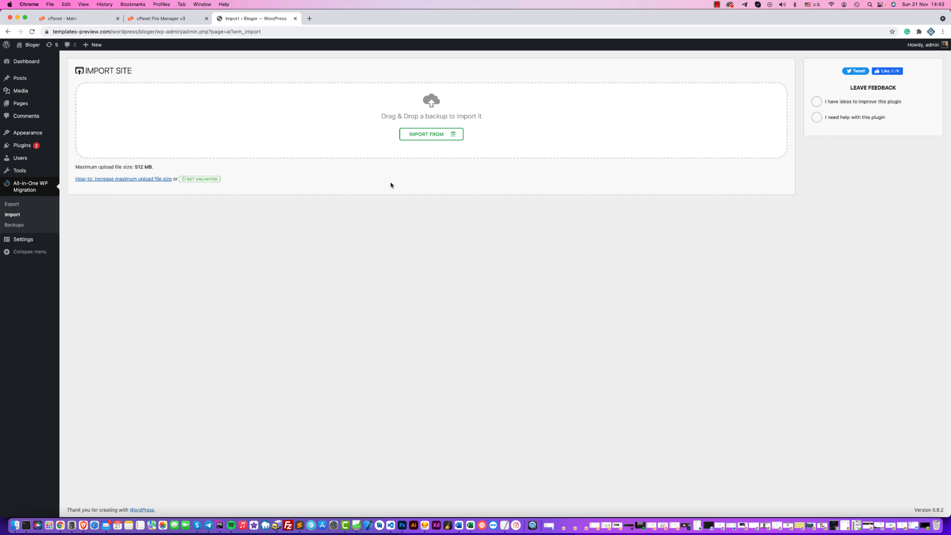
left_click(430, 135)
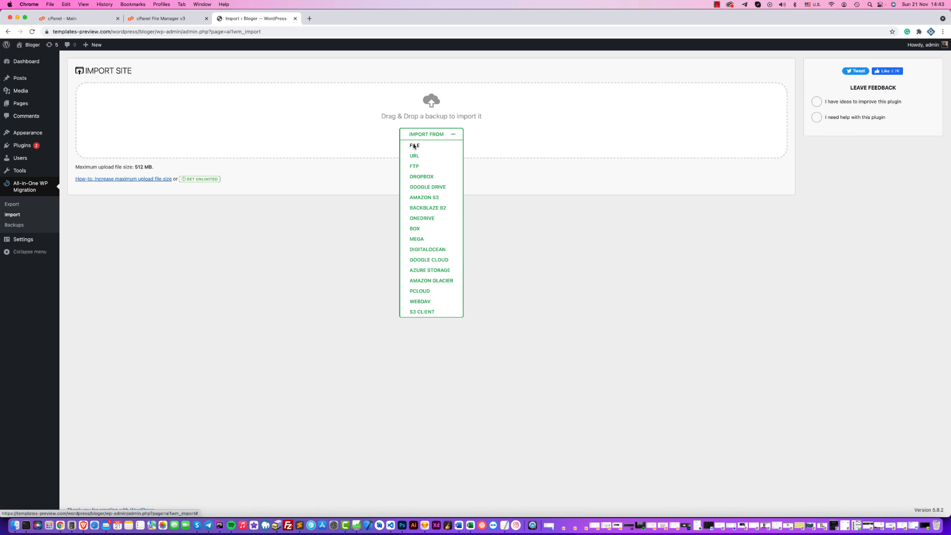
- Choose File and select the demo .wpress backup from Desktop > Blogger-Free-WordPress 2
left_click(414, 145)
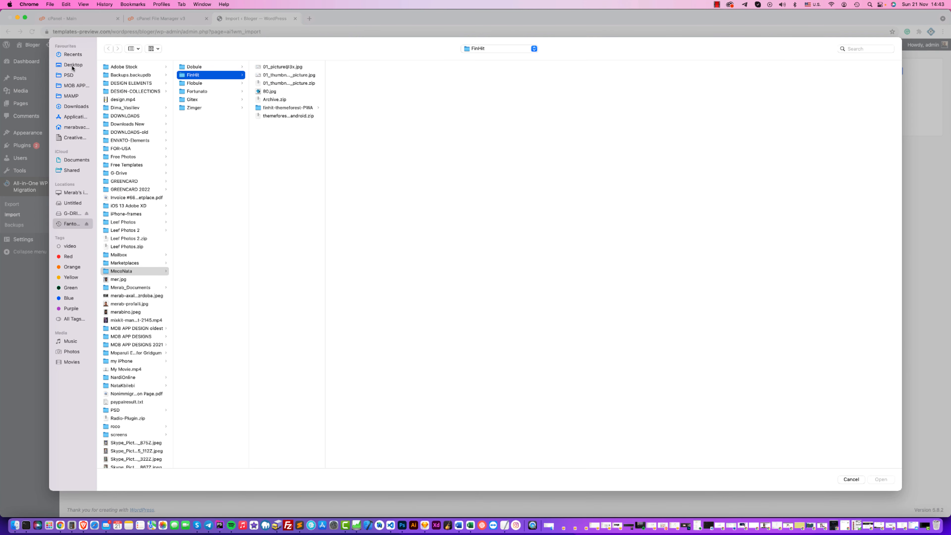
left_click(73, 65)
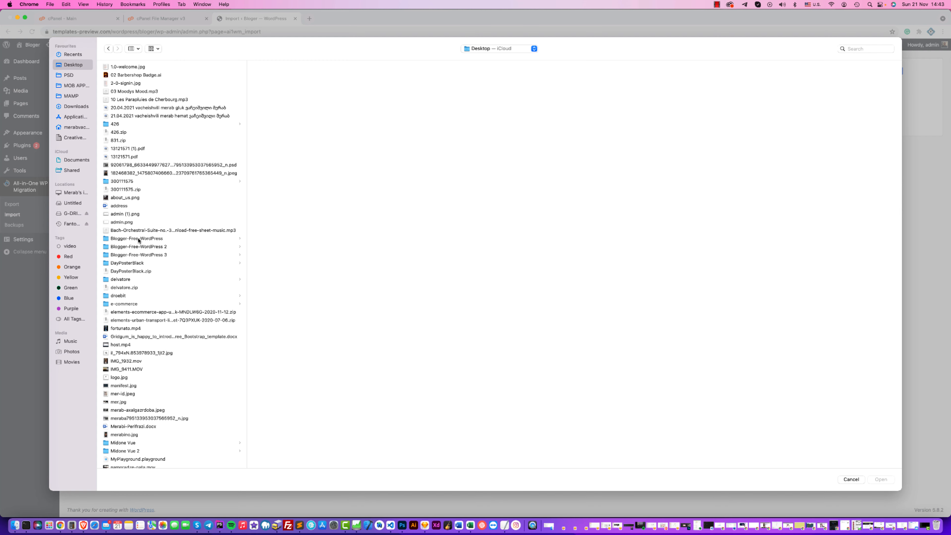
left_click(138, 246)
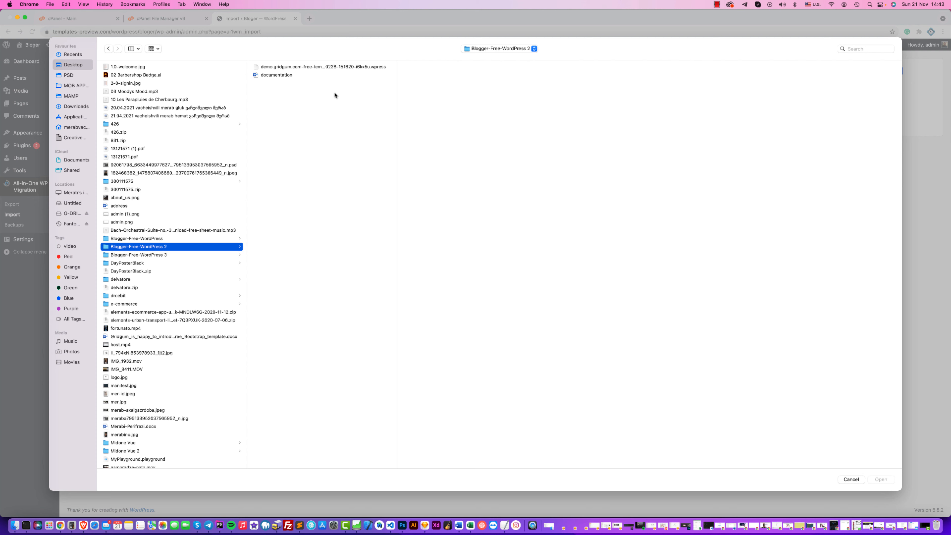
left_click(322, 66)
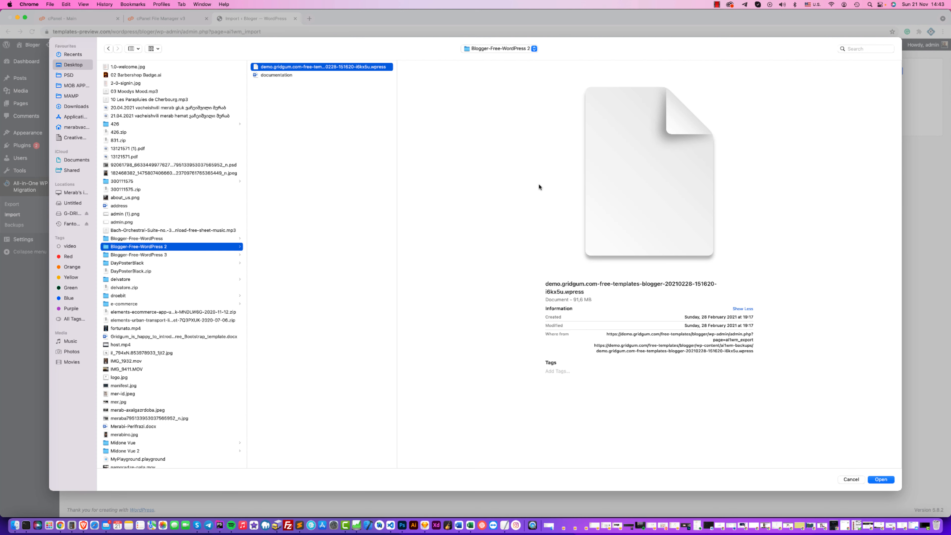
mouse_move(853, 400)
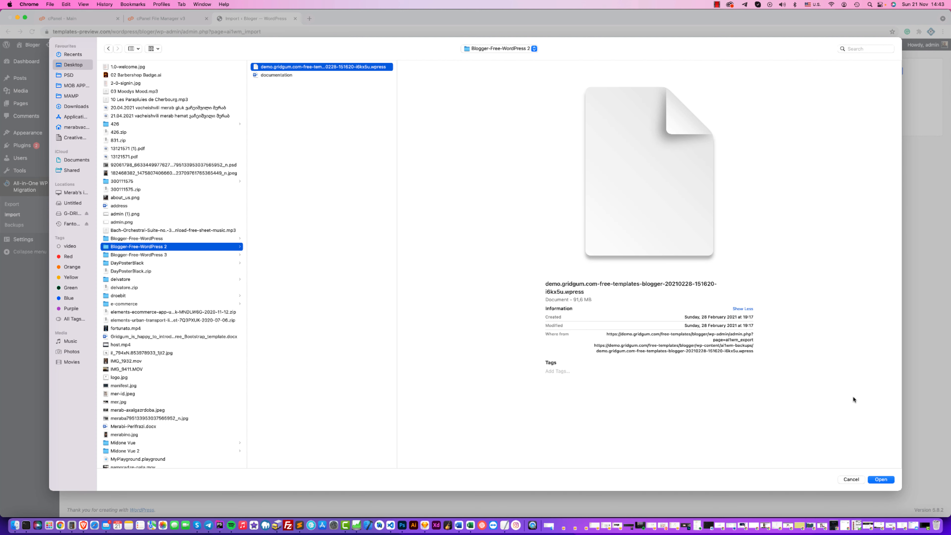
left_click(880, 479)
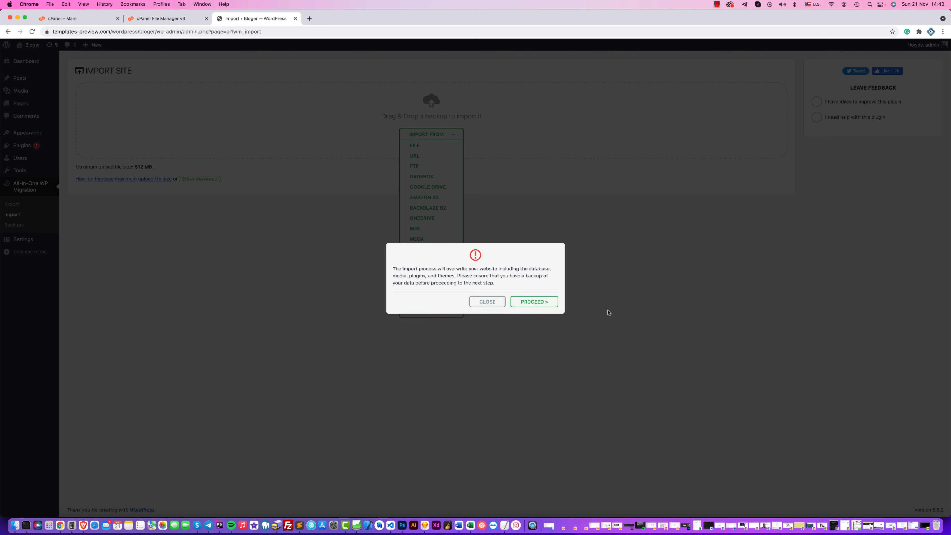
- Proceed past the overwrite warning and let the demo import complete
left_click(533, 302)
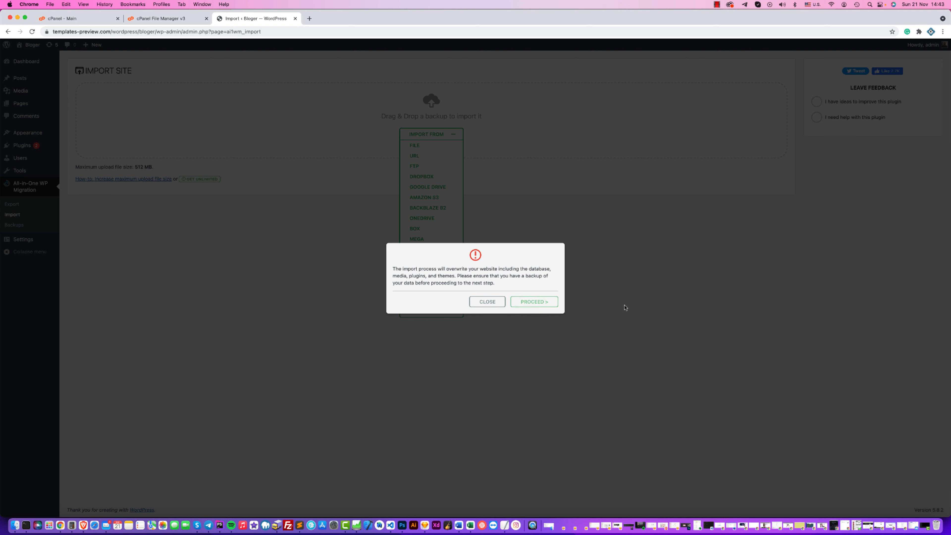
left_click(533, 301)
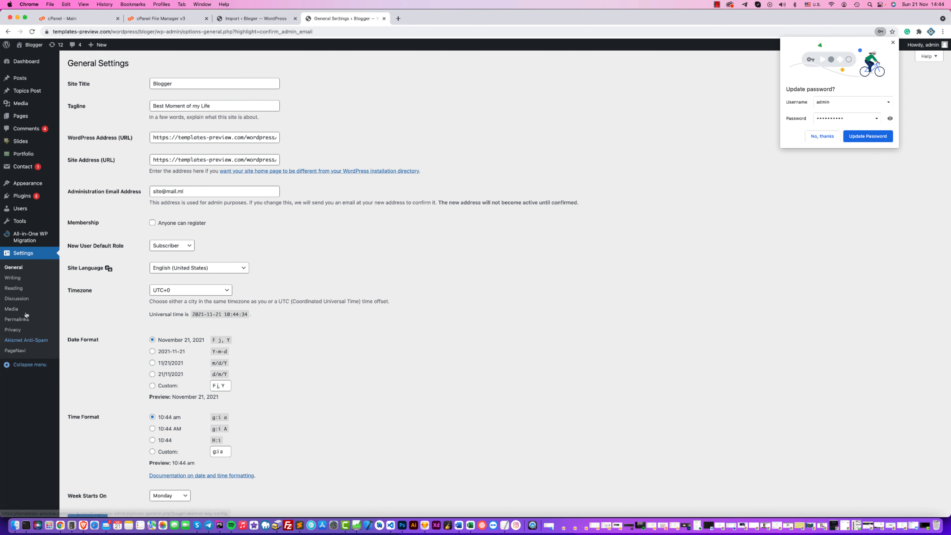
- Set permalinks to the Post name structure, save, and head to the site front end
left_click(17, 319)
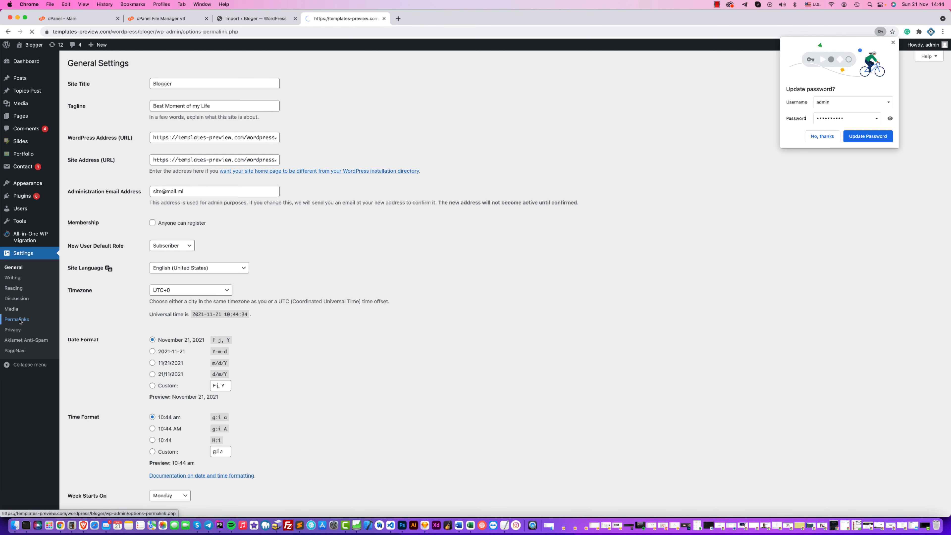
left_click(16, 319)
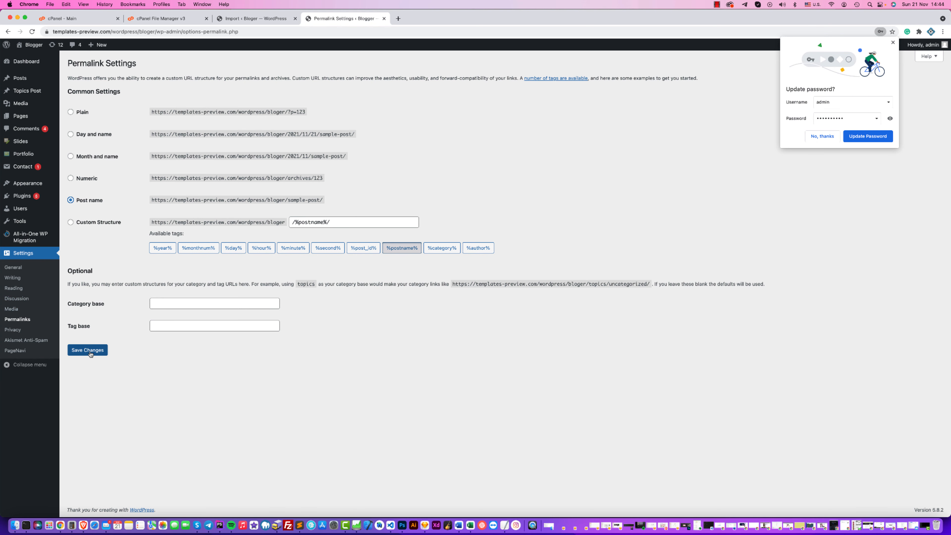
left_click(88, 350)
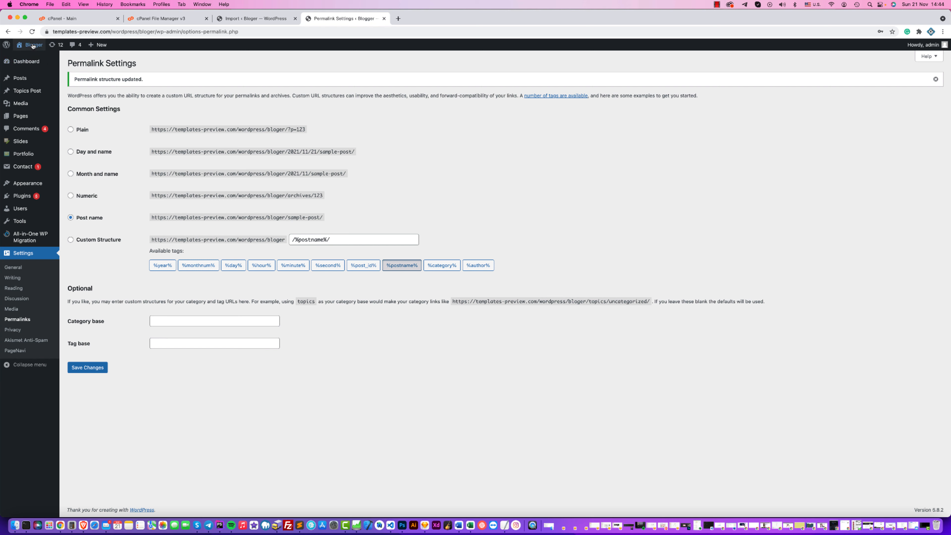
left_click(27, 57)
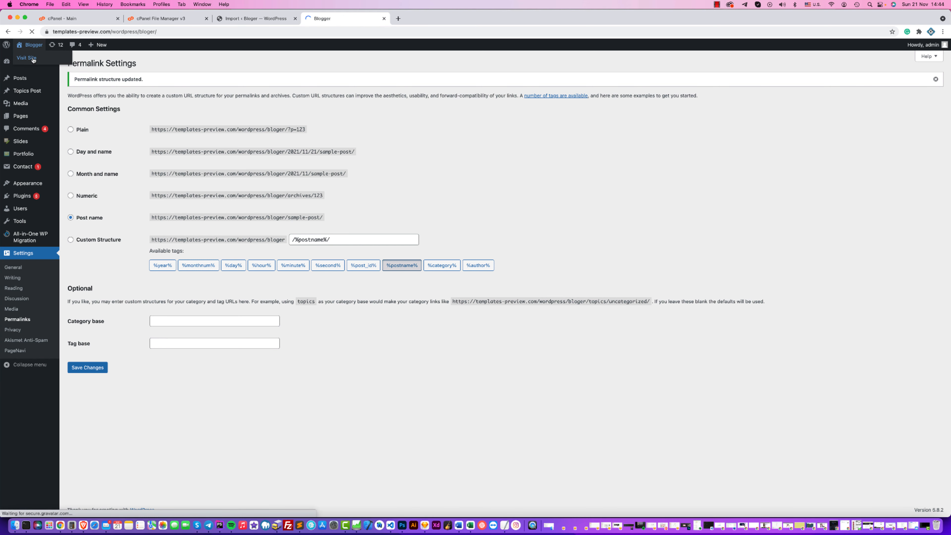
- Browse the imported site's home, About Me and Gallery > Portfolio 1 Coln pages
left_click(27, 57)
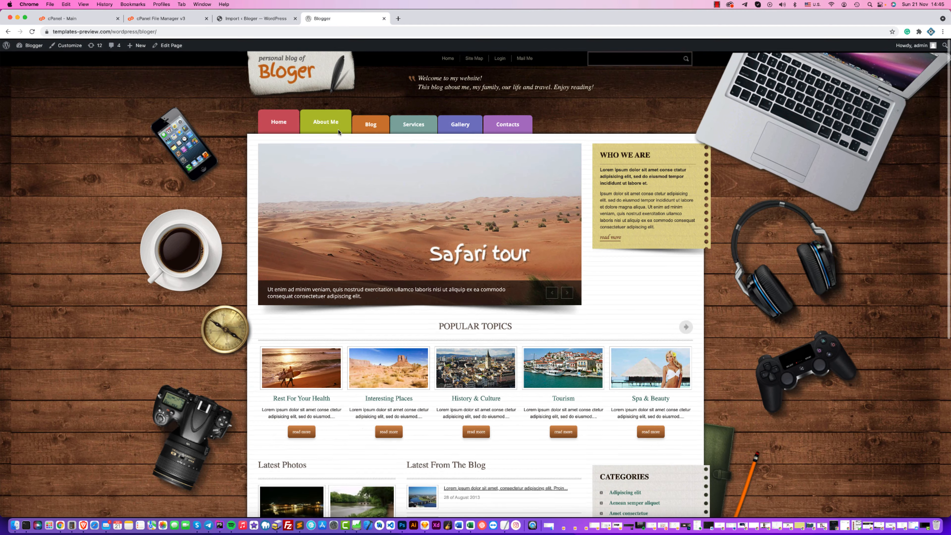
left_click(326, 124)
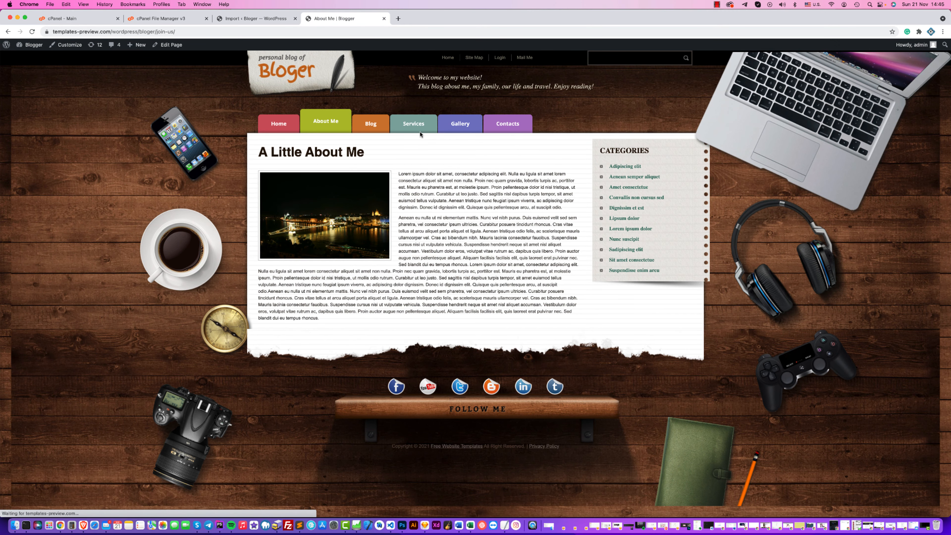
mouse_move(460, 124)
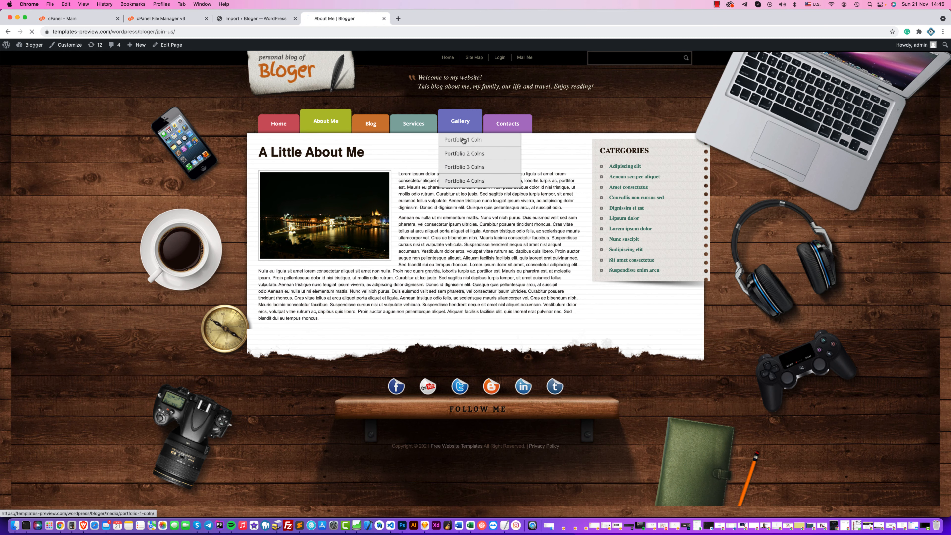
left_click(464, 140)
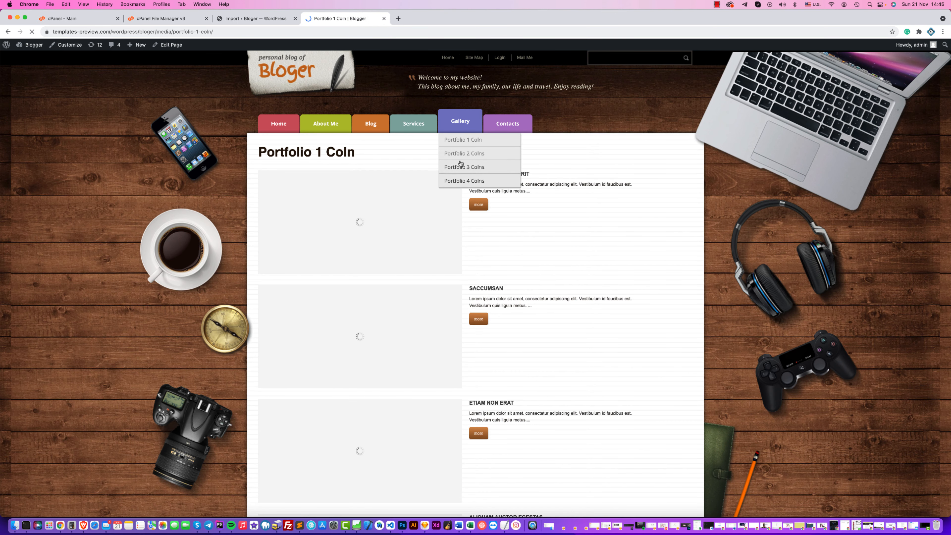
left_click(464, 153)
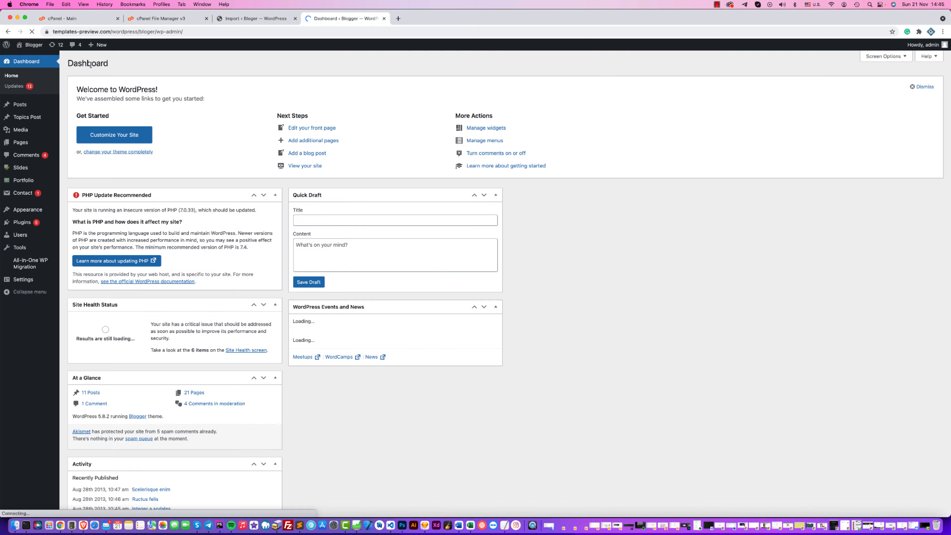
- View the Installed Plugins page listing the imported site's eight plugins
left_click(22, 196)
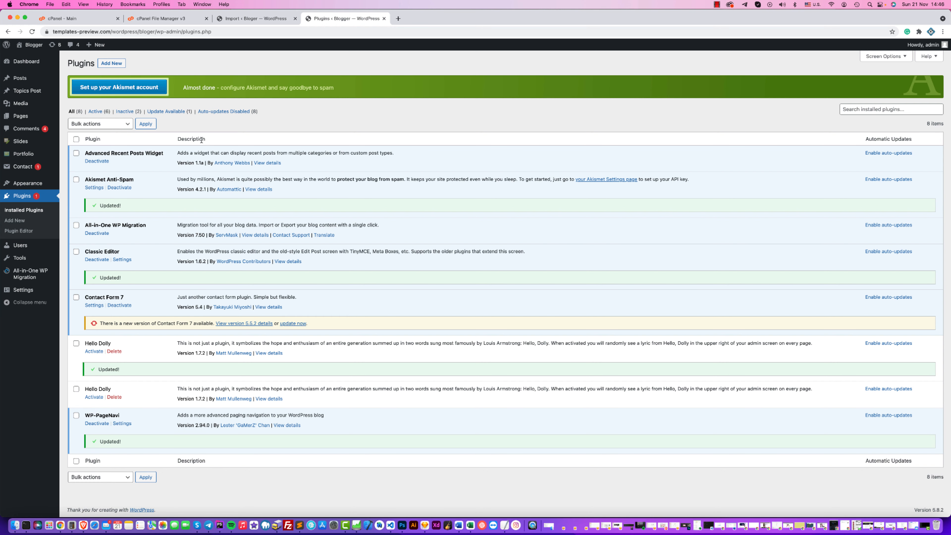
mouse_move(475, 148)
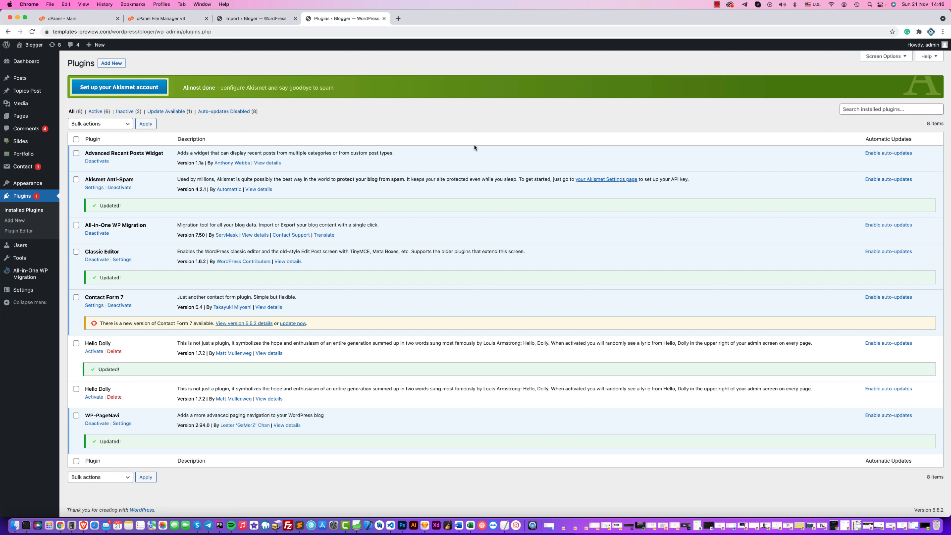
mouse_move(432, 189)
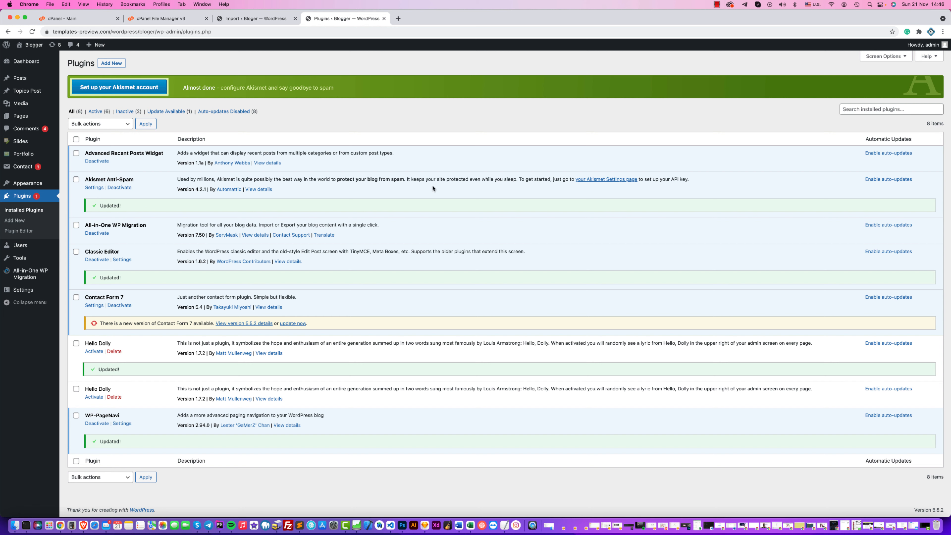